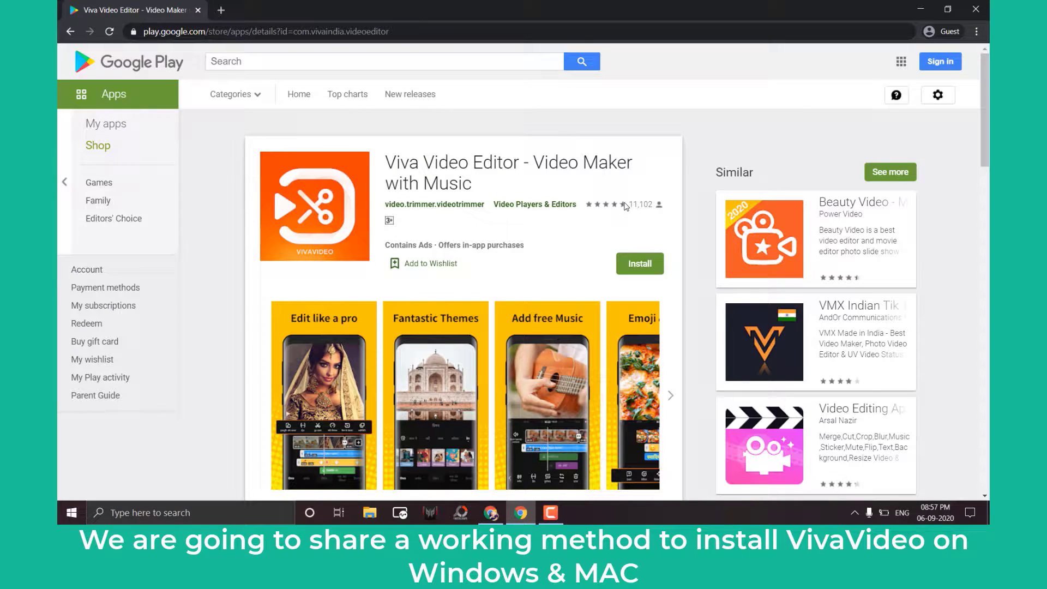
Step: Download the BlueStacks installer, then launch BlueStacks from its desktop shortcut
scroll(down, 3)
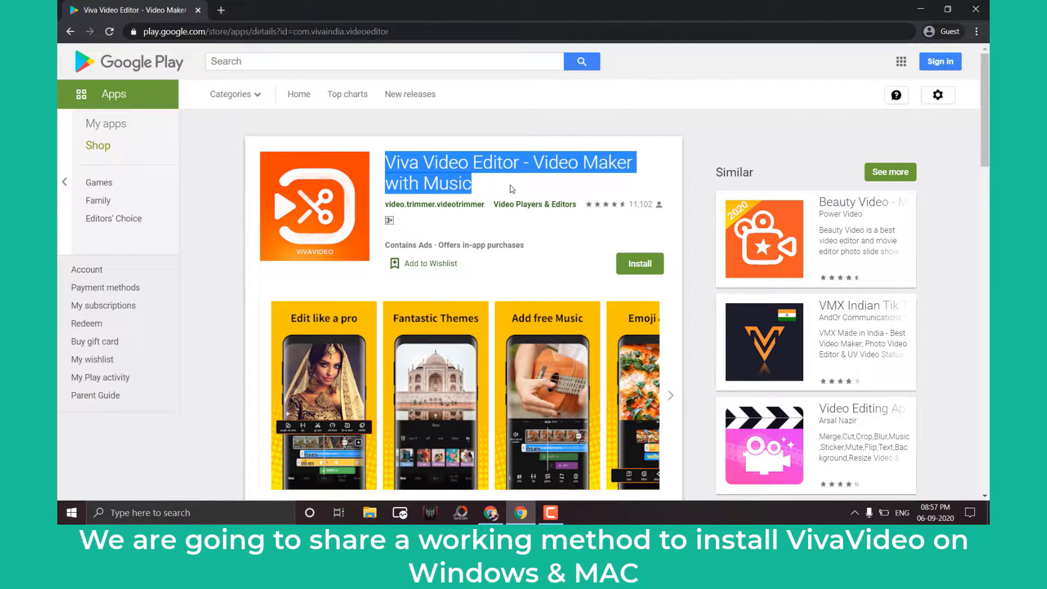
scroll(down, 3)
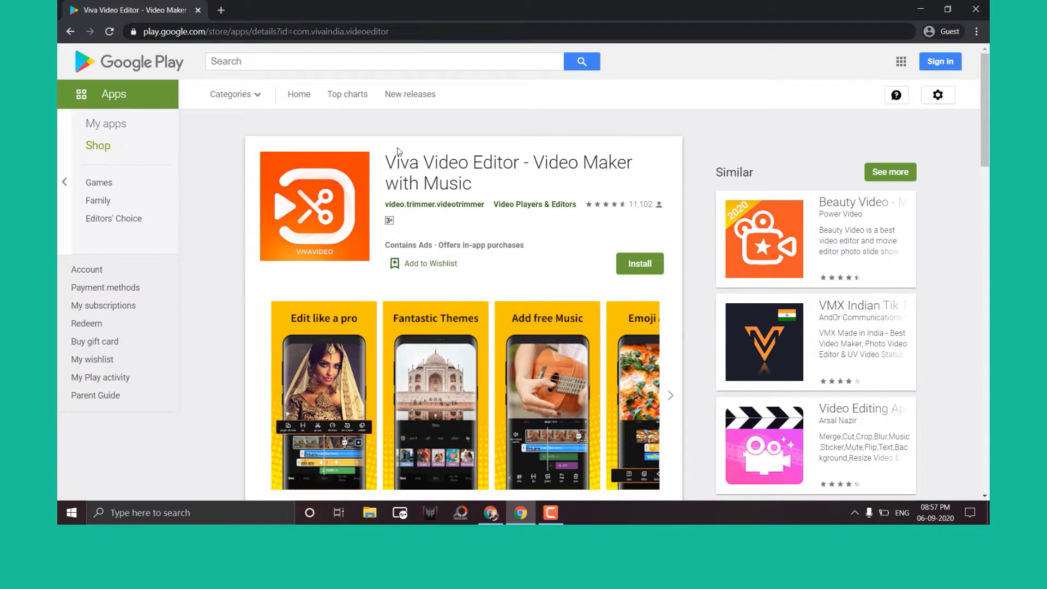
mouse_move(739, 114)
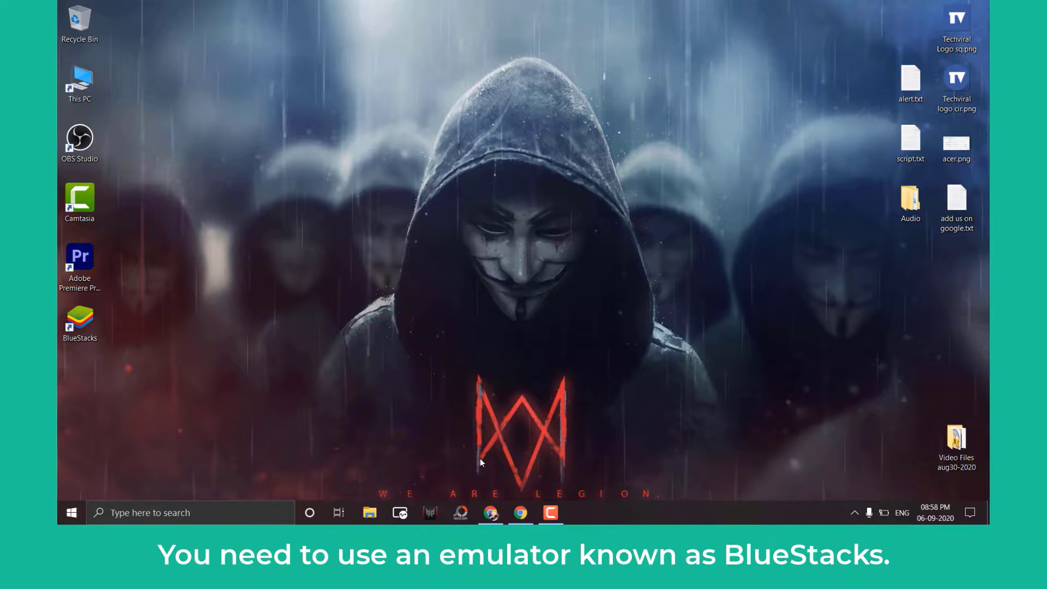
click(78, 322)
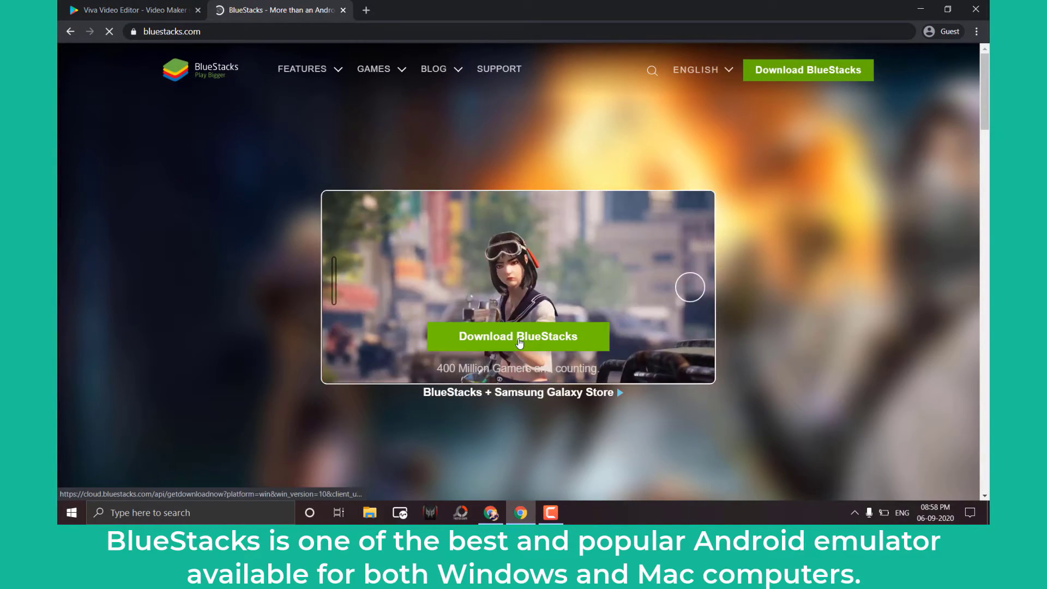
click(301, 69)
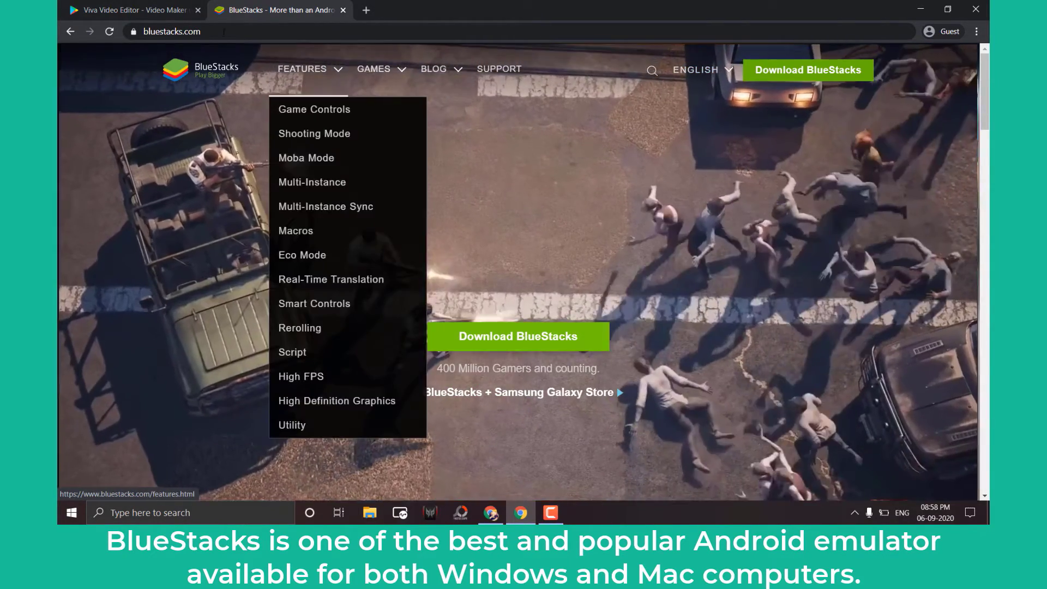
mouse_move(461, 202)
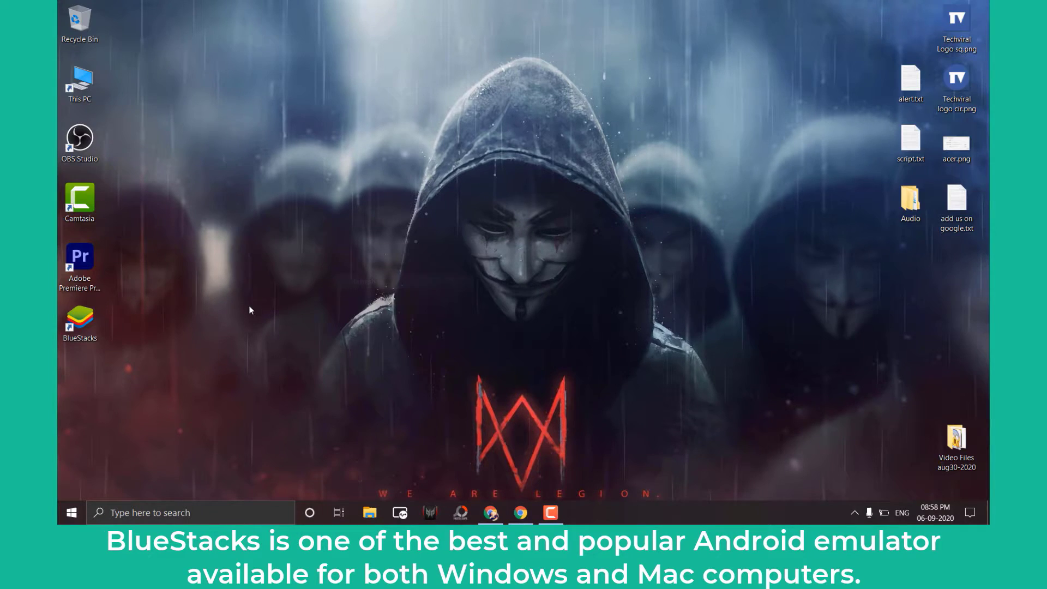
double_click(79, 323)
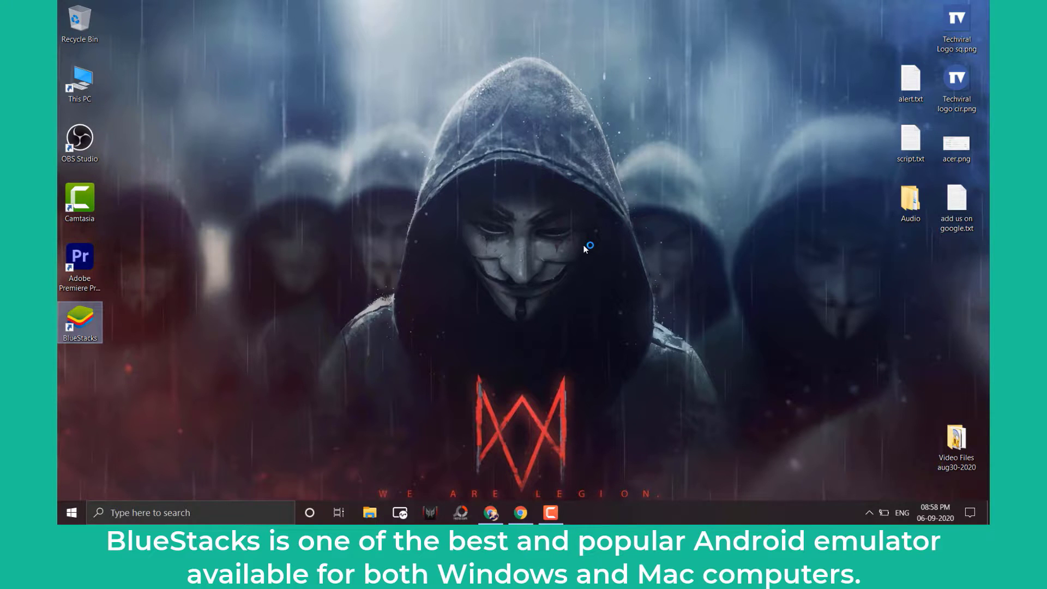
double_click(79, 322)
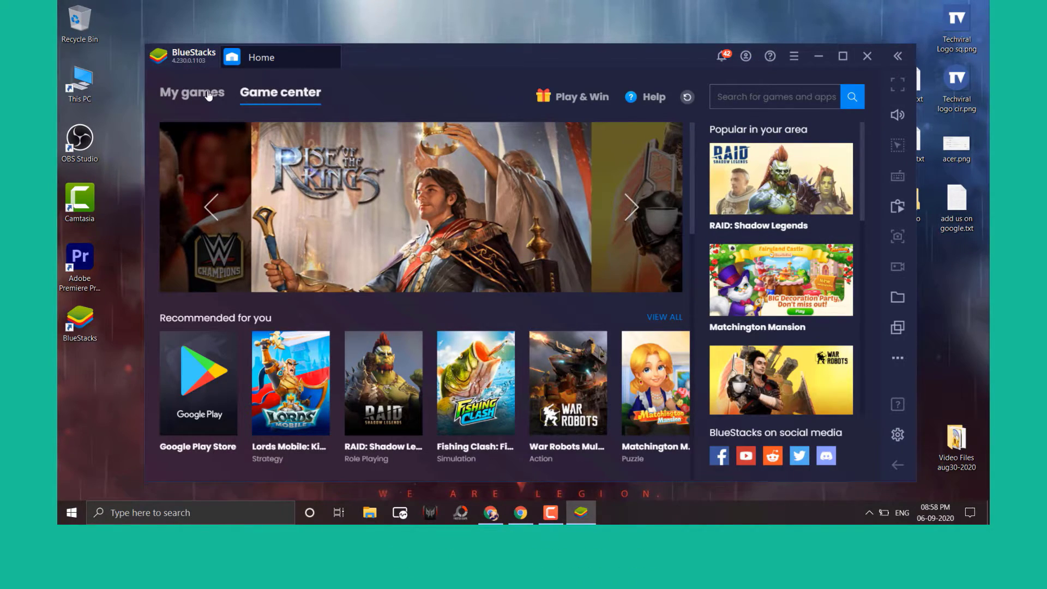
Step: Open the Google Play Store tile from BlueStacks' Recommended for you section
click(191, 92)
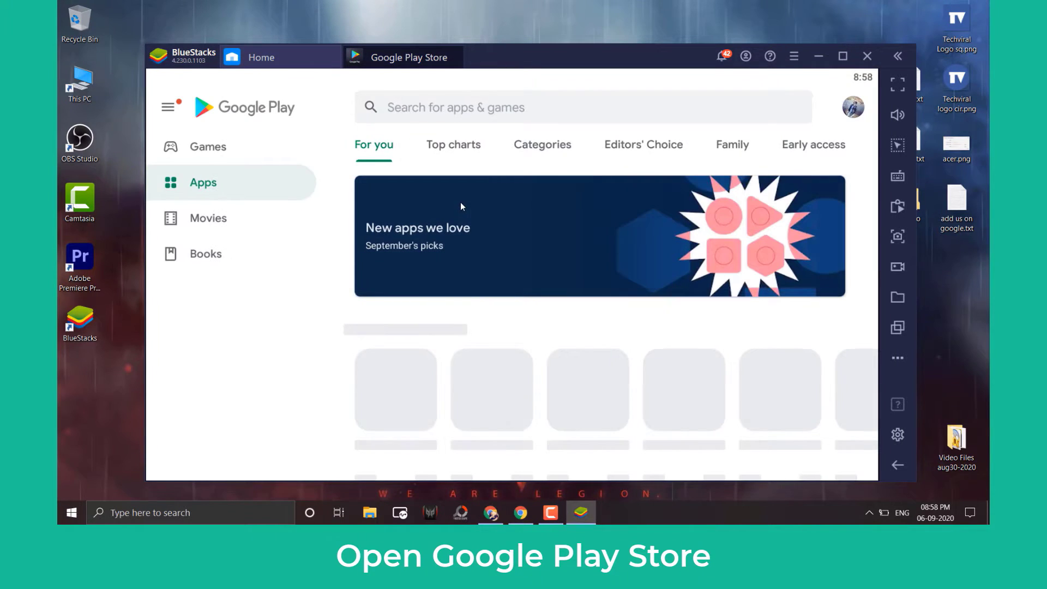
scroll(down, 3)
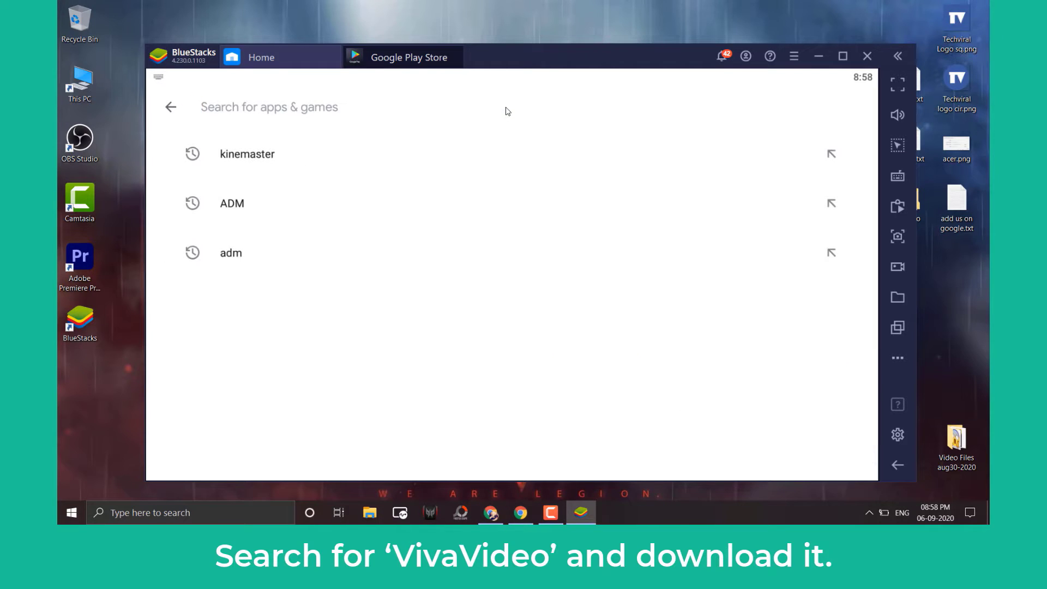
Step: Search Play Store for 'viva', install Viva Video Editor, and open it
text(viva)
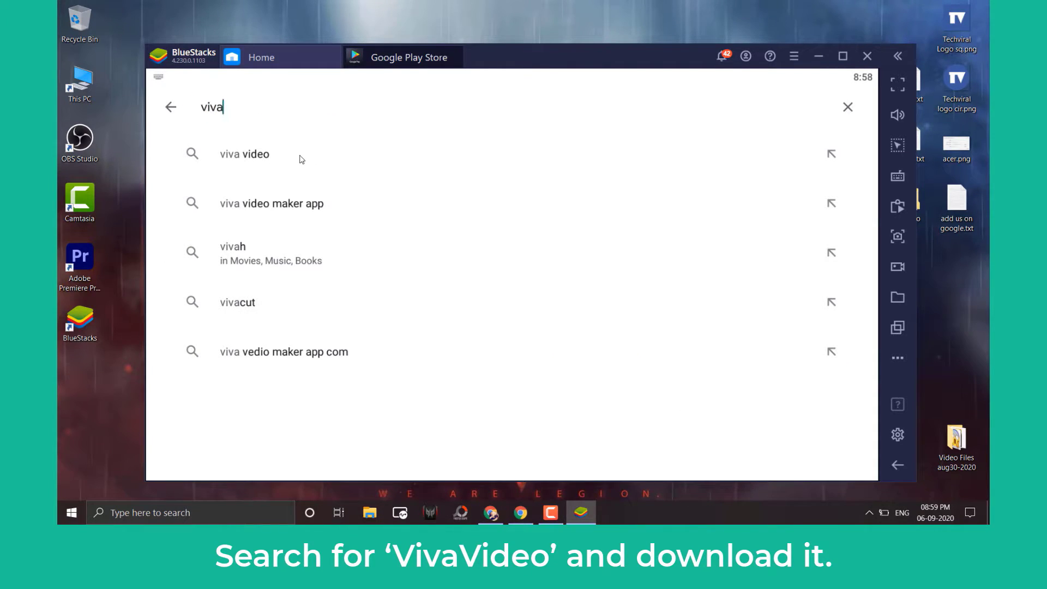
click(245, 154)
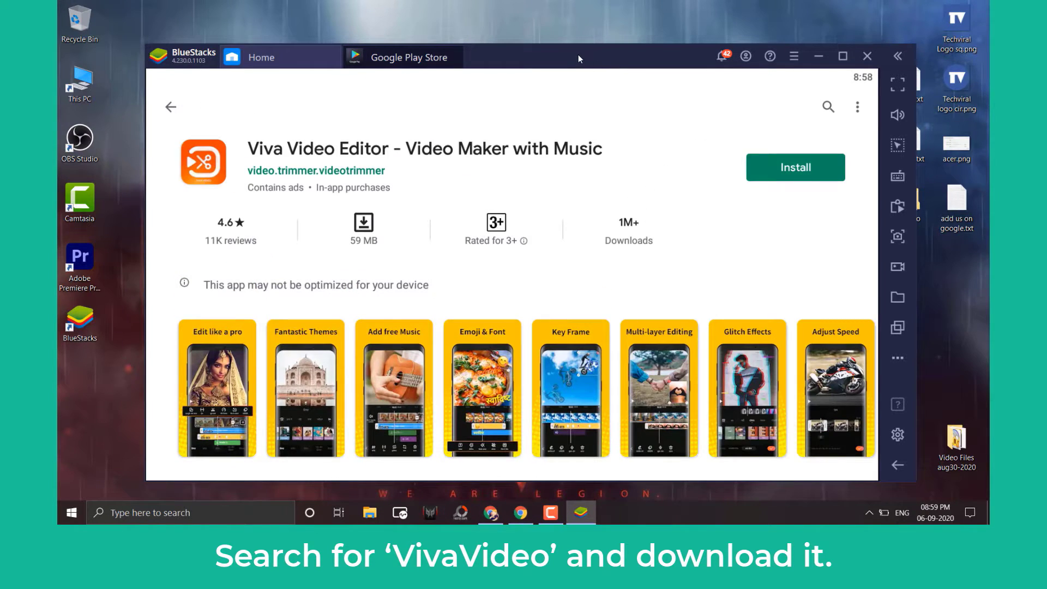
click(794, 167)
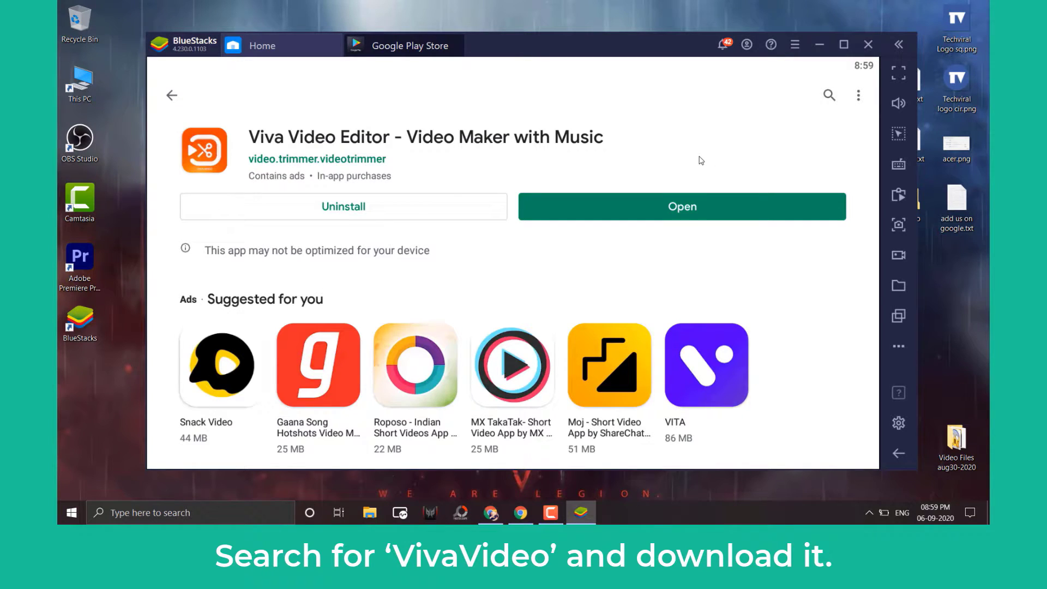
click(681, 206)
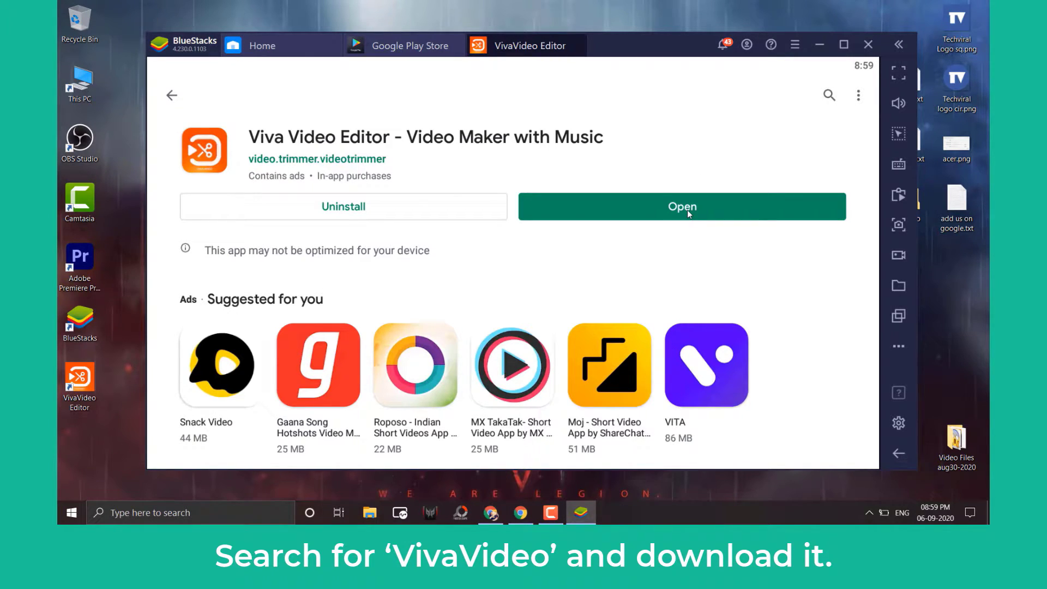
click(681, 206)
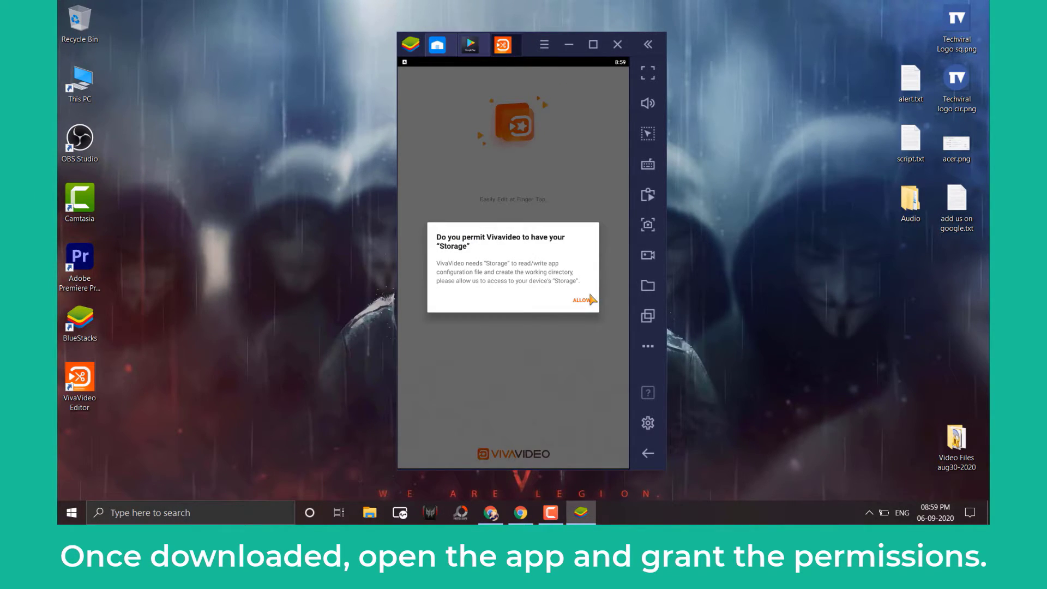
Step: Allow VivaVideo storage and media access, skip the splash ad, and dismiss the VIP offer
click(582, 300)
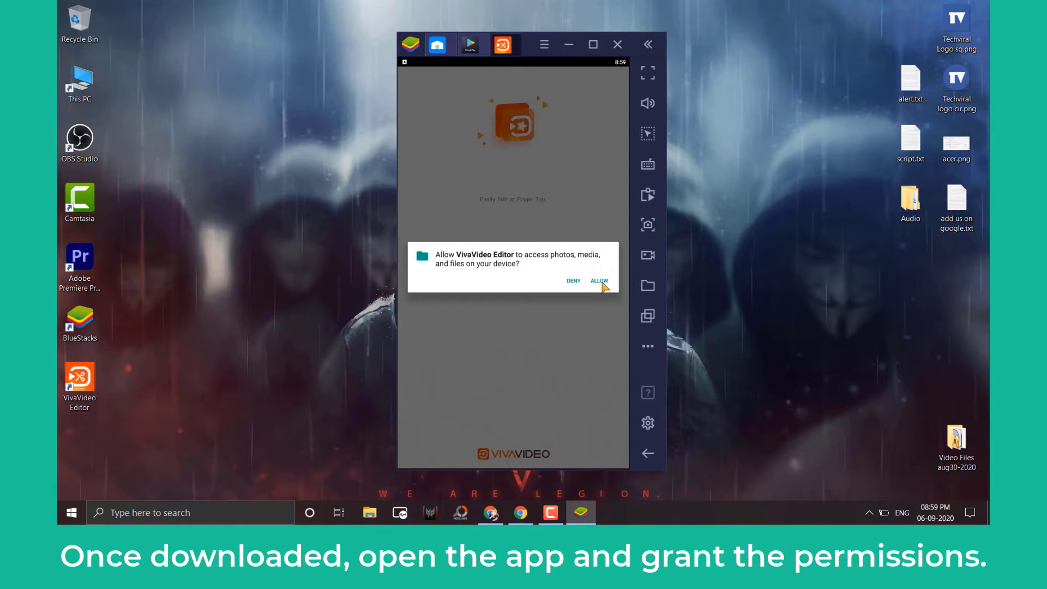
click(598, 280)
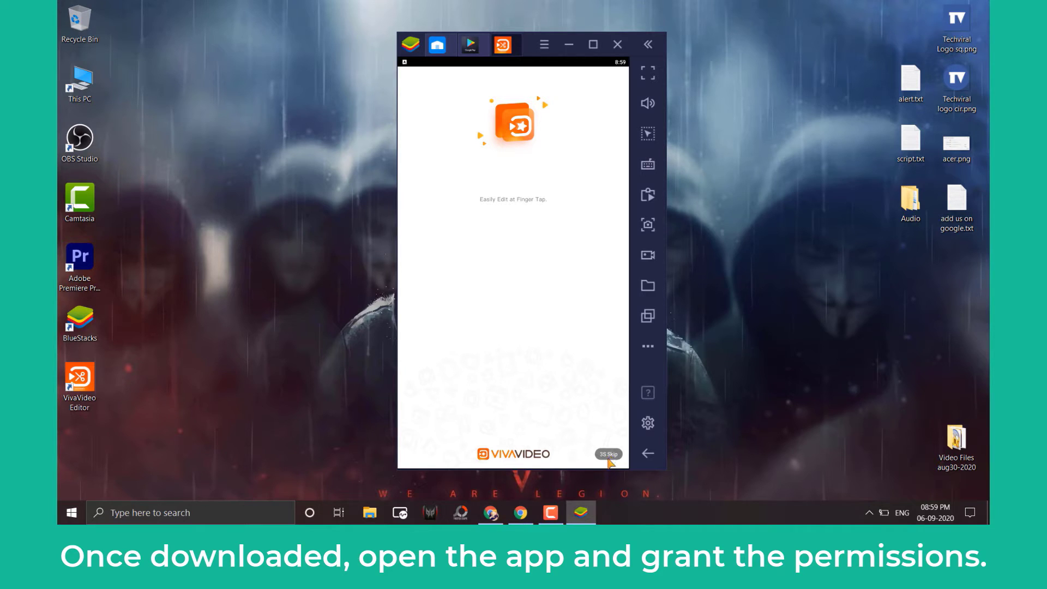
click(606, 454)
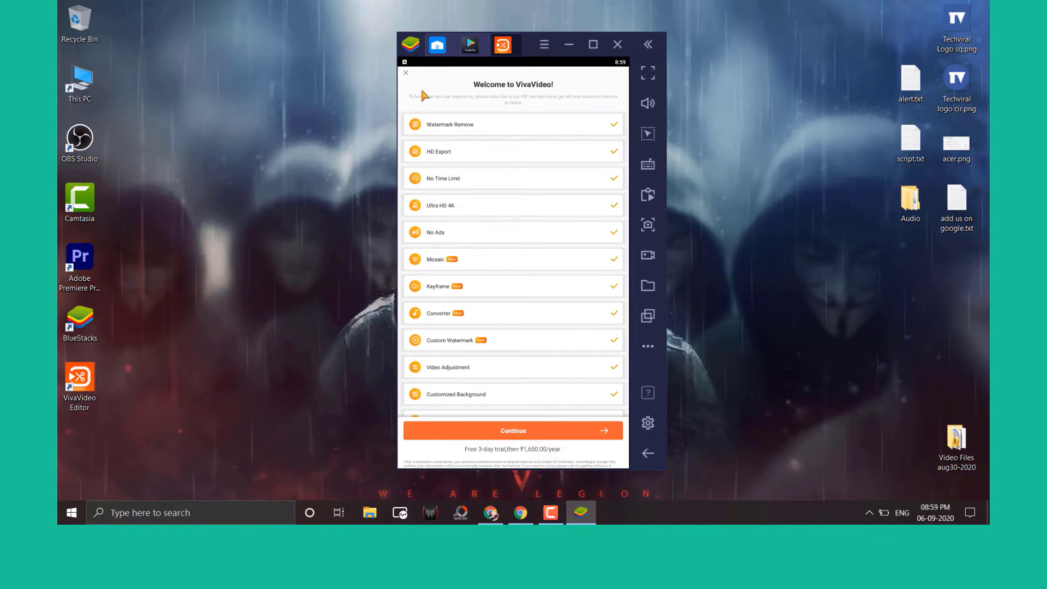
click(404, 72)
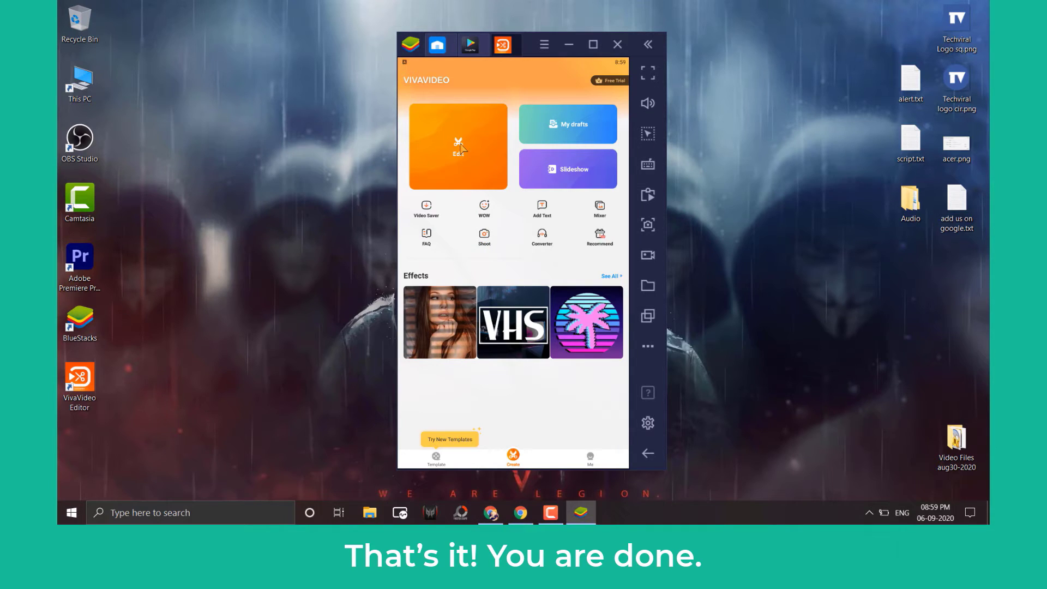
mouse_move(429, 267)
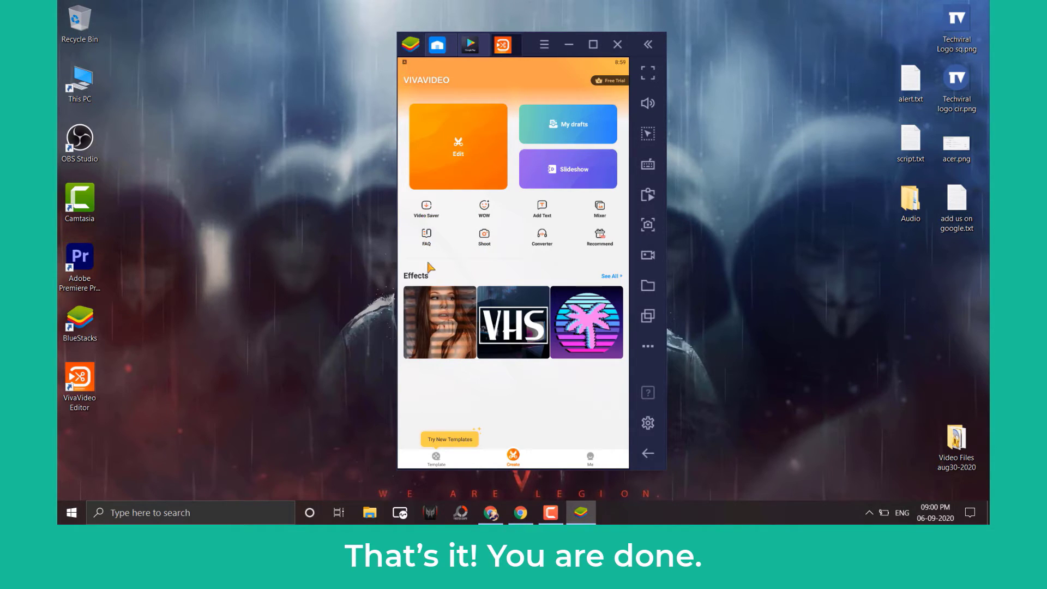